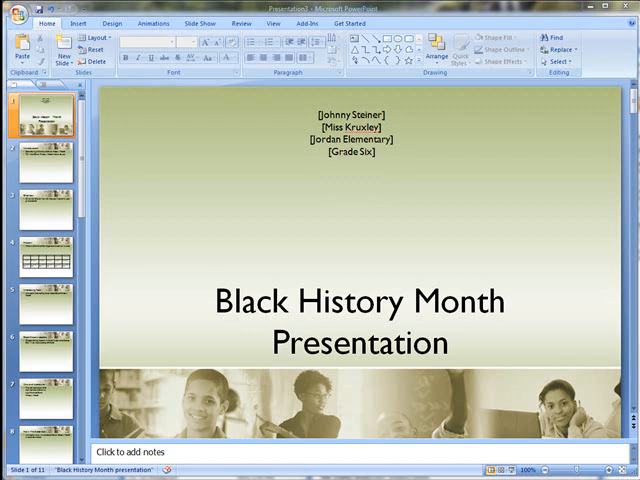
{"action": "mouse_move", "coordinate": [376, 188]}
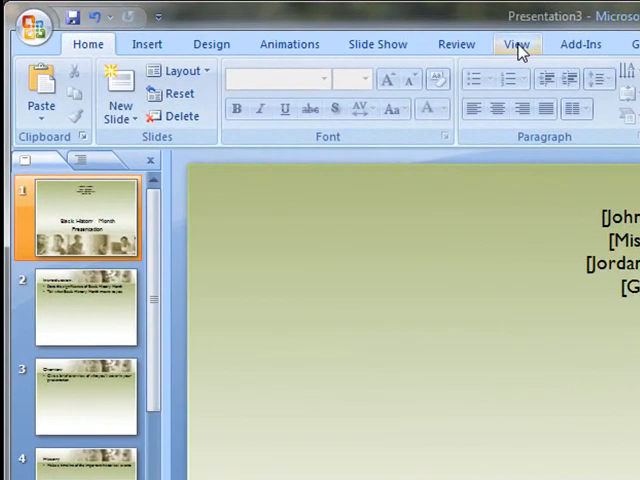
Switch to Slide Sorter so all eleven slides show as a thumbnail grid
{"action": "left_click", "coordinate": [516, 44]}
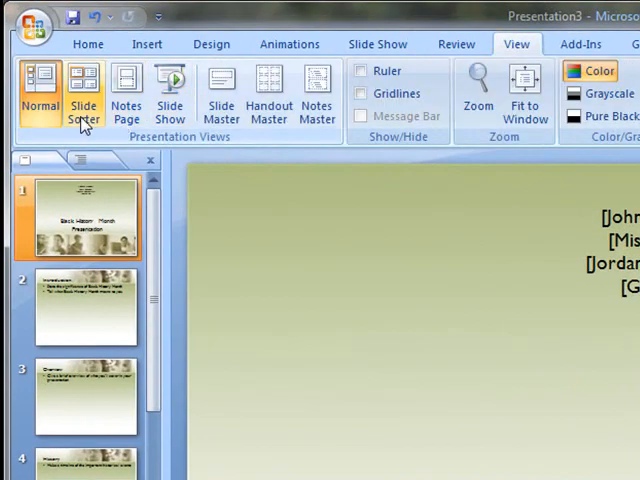
{"action": "left_click", "coordinate": [84, 96]}
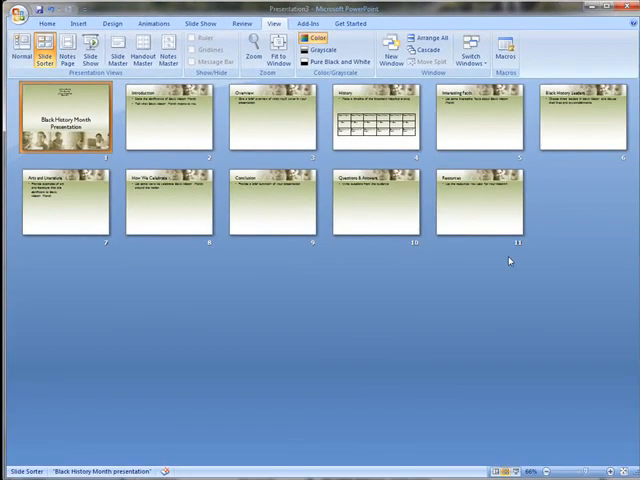
{"action": "mouse_move", "coordinate": [544, 246]}
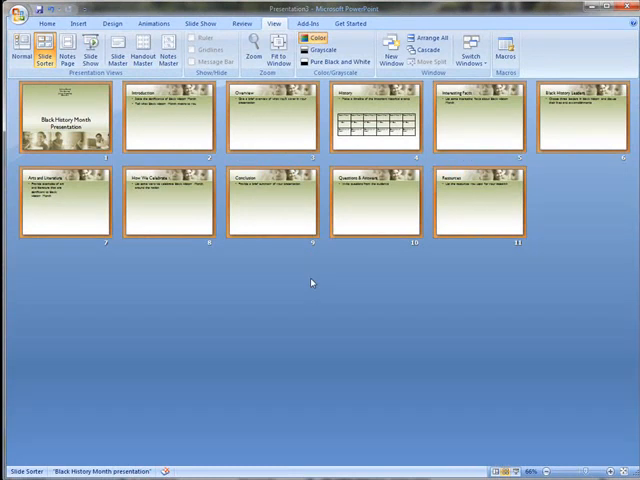
{"action": "mouse_move", "coordinate": [508, 324]}
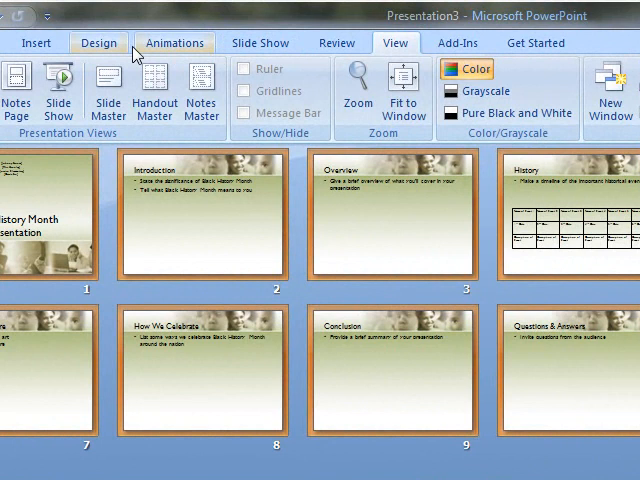
{"action": "mouse_move", "coordinate": [174, 42]}
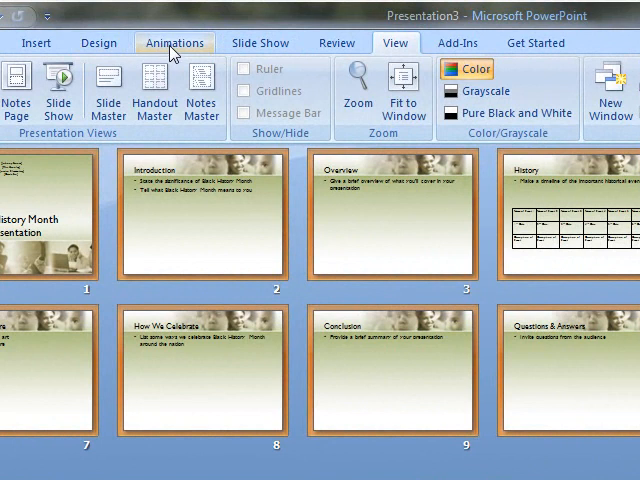
Enable Automatically After at 00:10 and apply the timing to all slides
{"action": "left_click", "coordinate": [174, 42]}
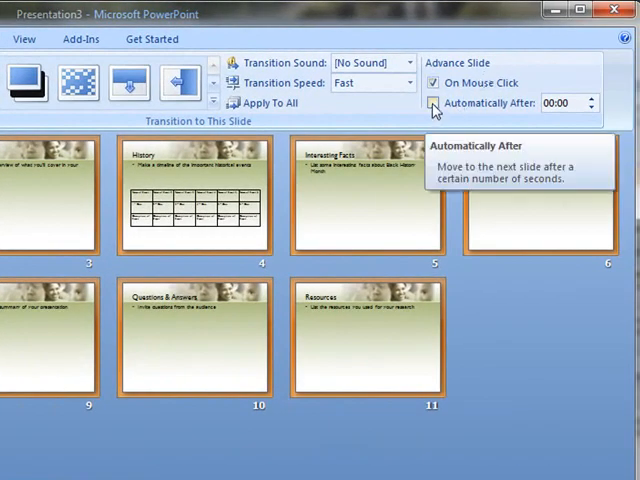
{"action": "left_click", "coordinate": [434, 102]}
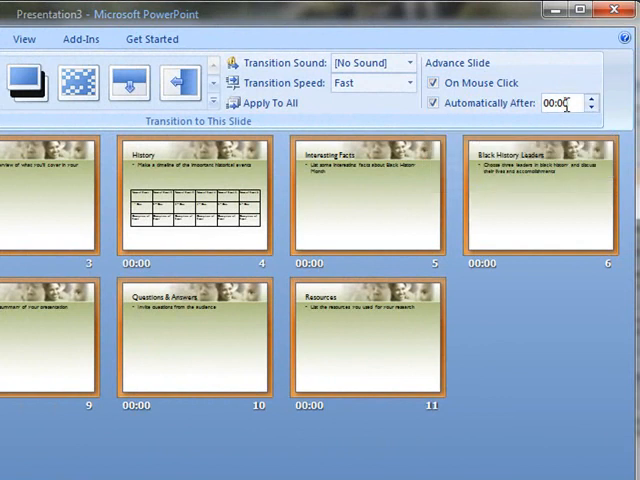
{"action": "triple_click", "coordinate": [564, 102]}
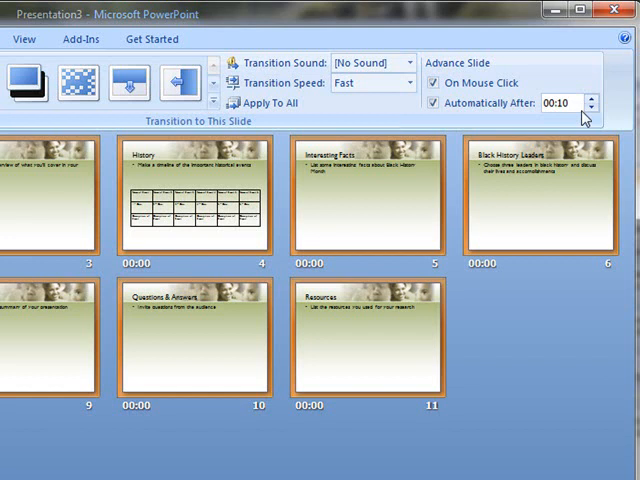
{"action": "left_click", "coordinate": [564, 102]}
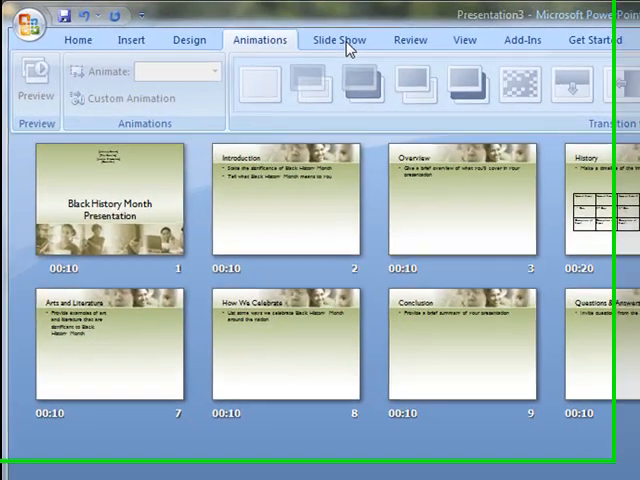
Set up the show as Browsed at a kiosk (full screen) and confirm
{"action": "left_click", "coordinate": [340, 40]}
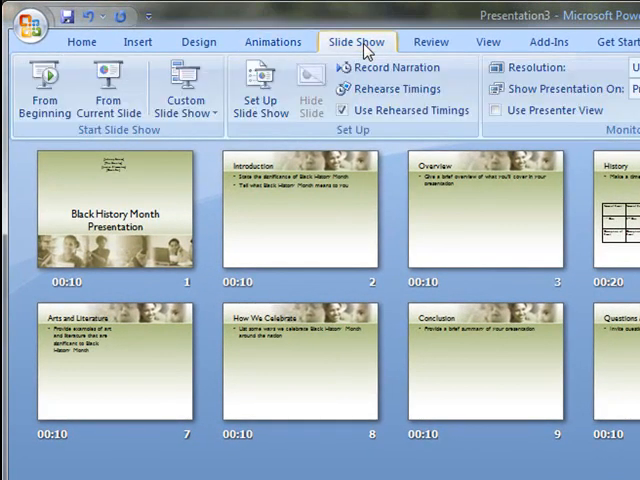
{"action": "mouse_move", "coordinate": [108, 90]}
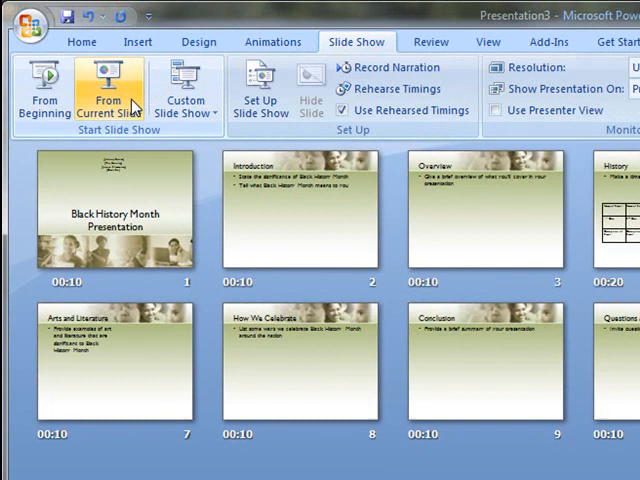
{"action": "left_click", "coordinate": [258, 88]}
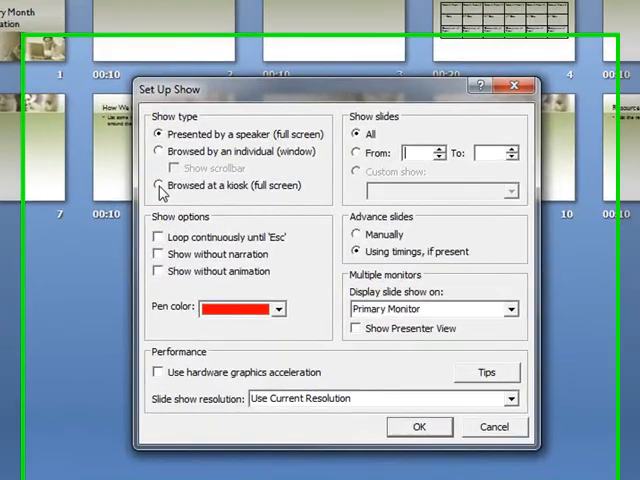
{"action": "left_click", "coordinate": [160, 184]}
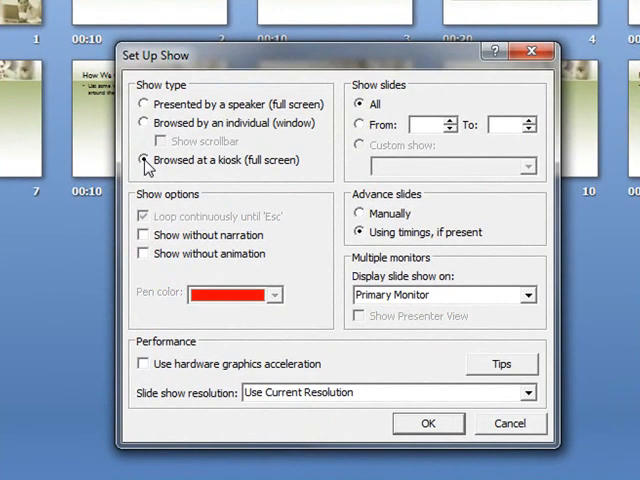
{"action": "mouse_move", "coordinate": [148, 168]}
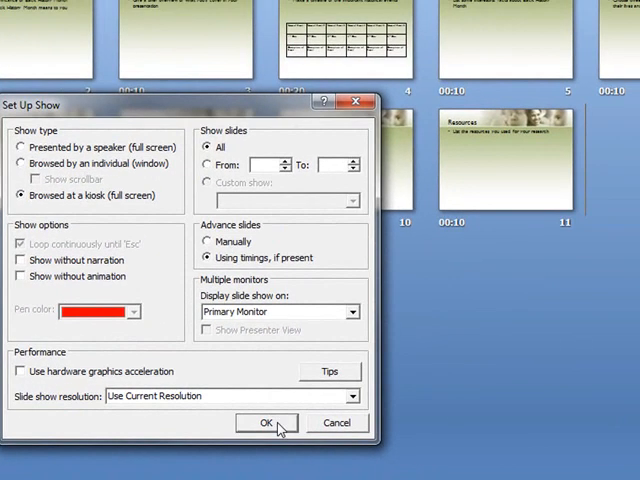
{"action": "left_click", "coordinate": [266, 422]}
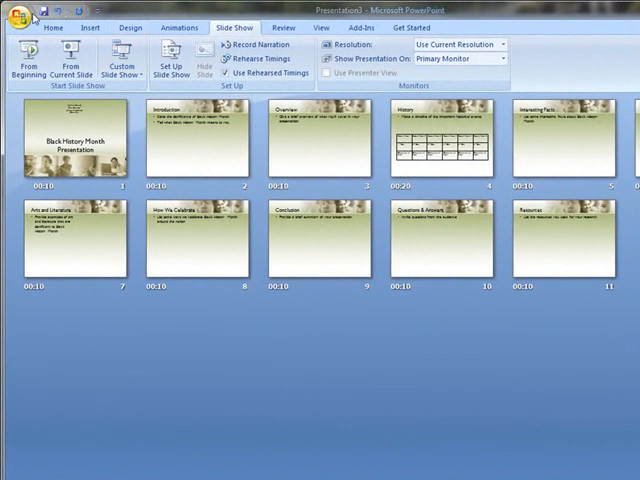
Save the deck as Black History Month Presentation.pptx via Save As
{"action": "left_click", "coordinate": [24, 20]}
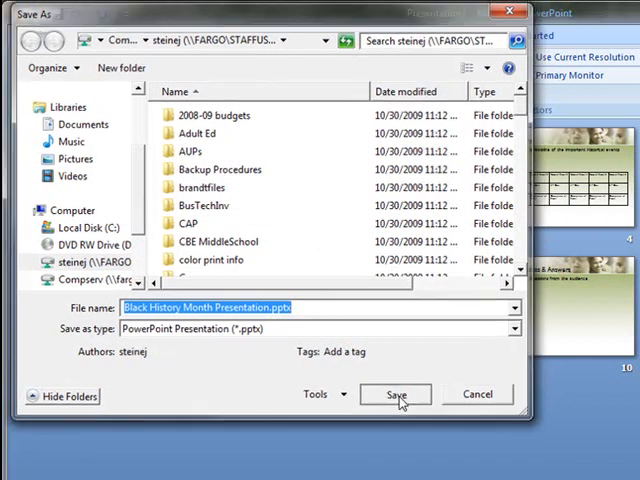
{"action": "left_click", "coordinate": [394, 394]}
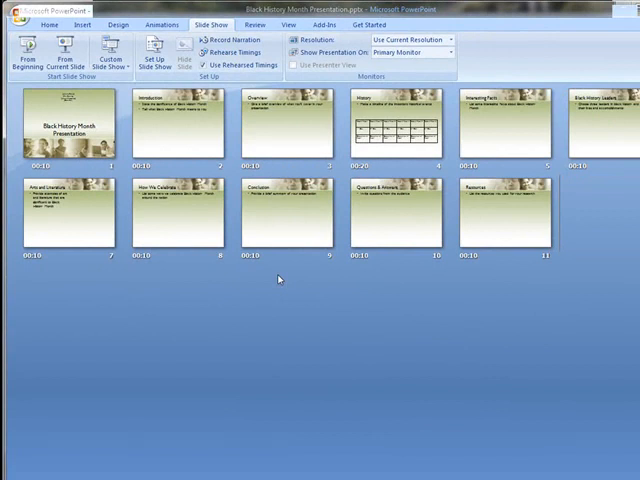
Start Package for CD from the Office button's Publish options
{"action": "left_click", "coordinate": [18, 10]}
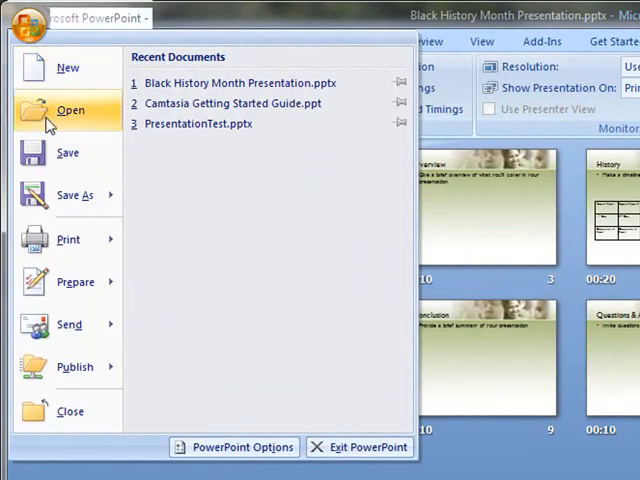
{"action": "left_click", "coordinate": [74, 366]}
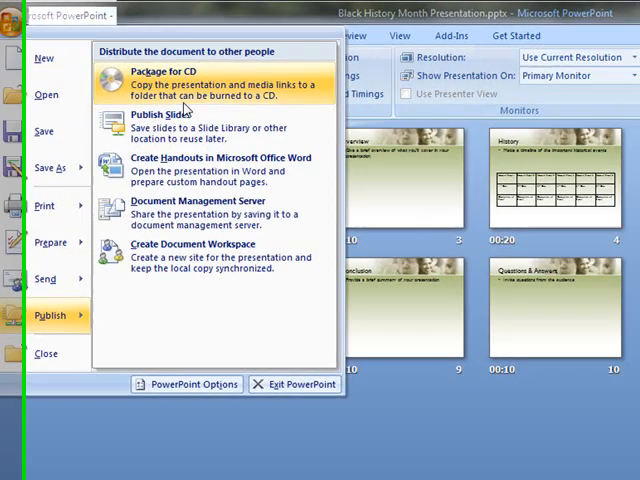
{"action": "left_click", "coordinate": [180, 76]}
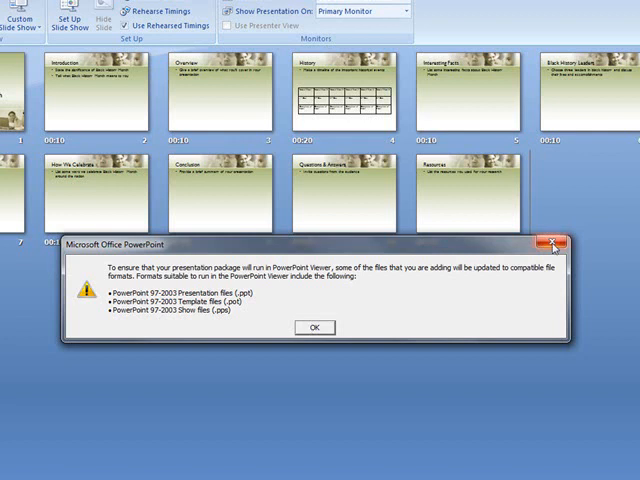
Acknowledge the compatibility notice, review the PresentationCD package, and close it without copying
{"action": "left_click", "coordinate": [312, 328]}
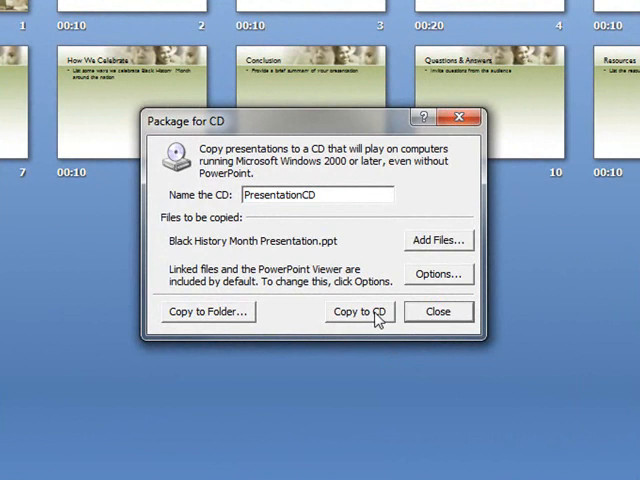
{"action": "mouse_move", "coordinate": [222, 316]}
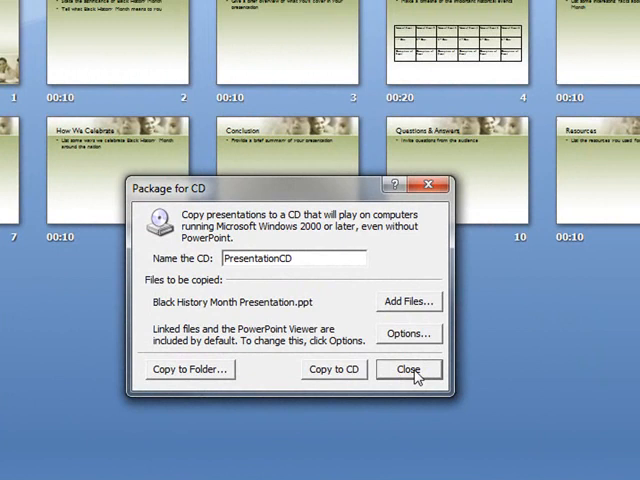
{"action": "left_click", "coordinate": [408, 368]}
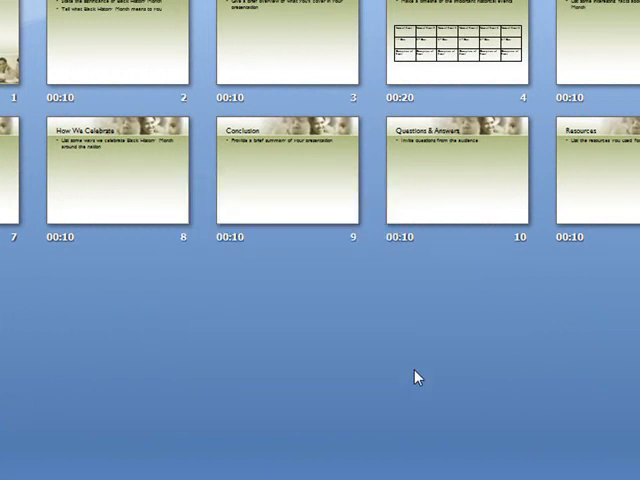